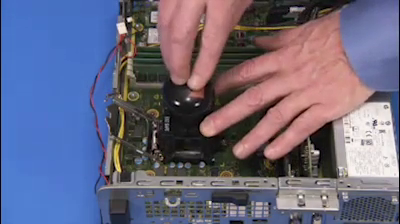
mouse_move(200, 100)
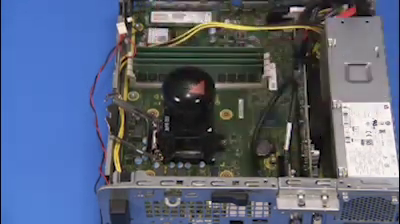